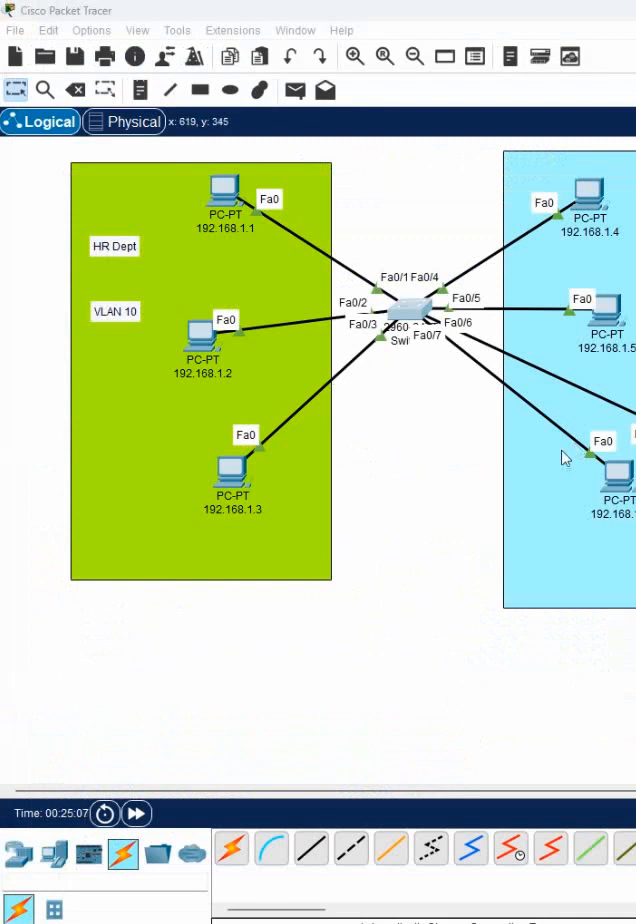
mouse_move(368, 310)
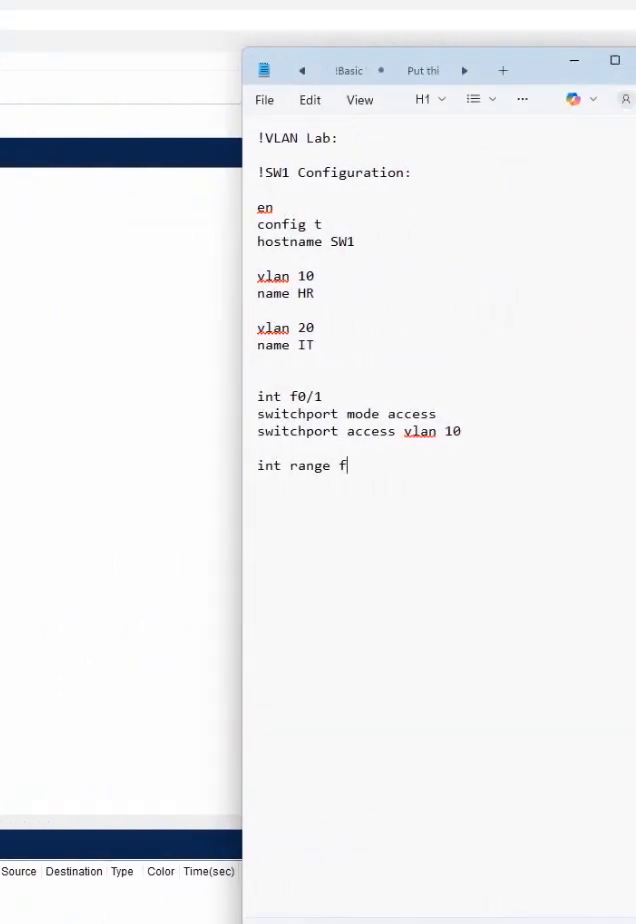
text(0/)
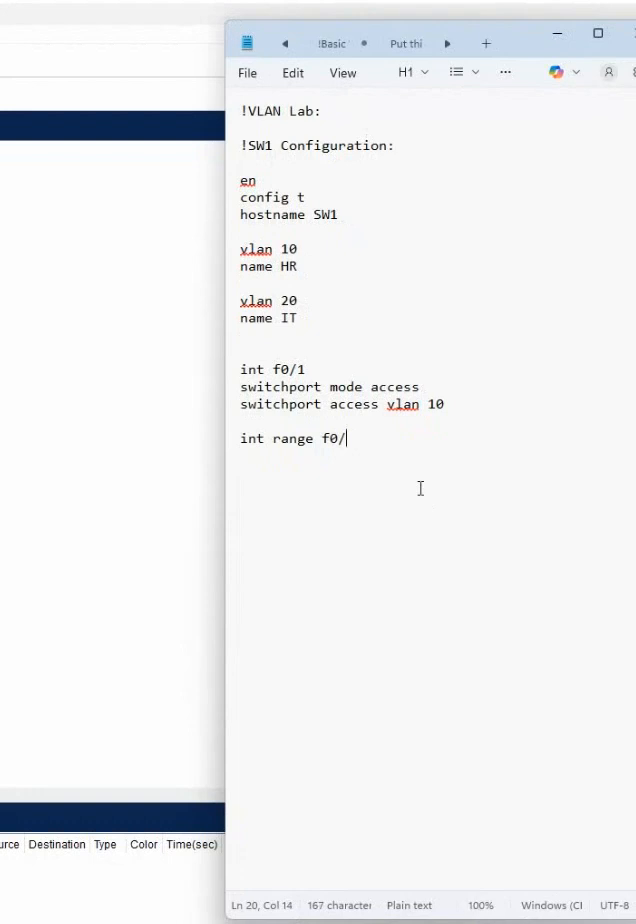
text(2)
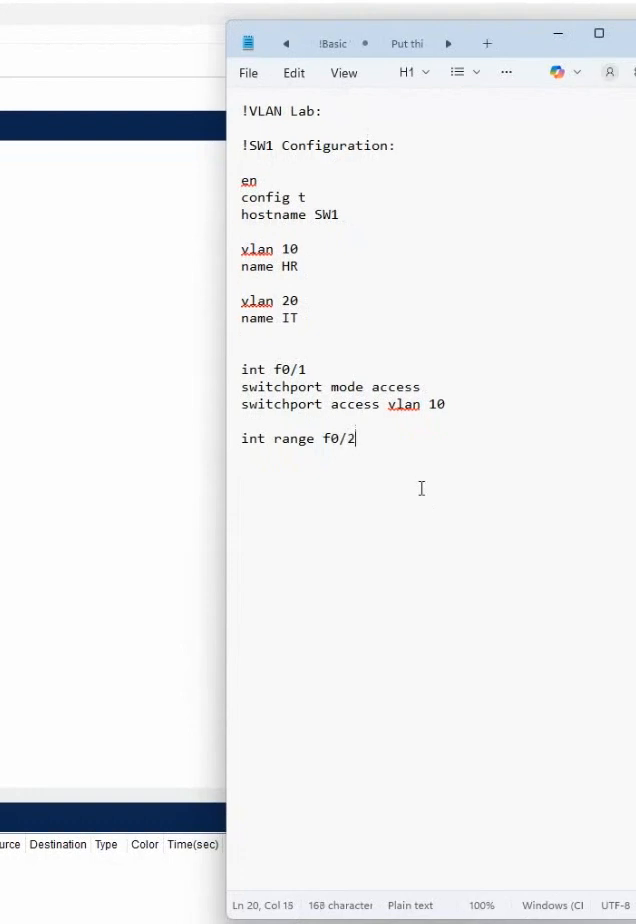
text(-)
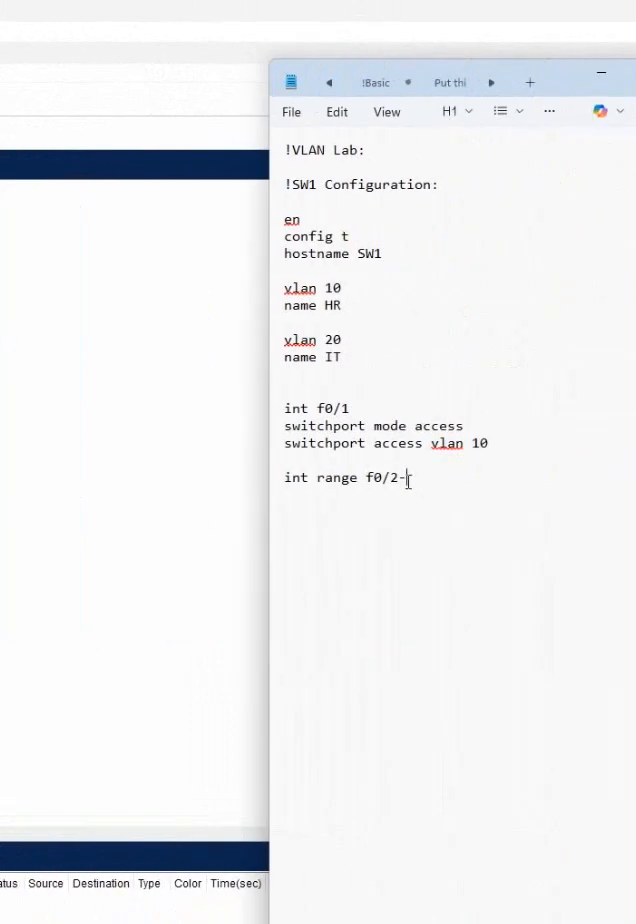
text(5)
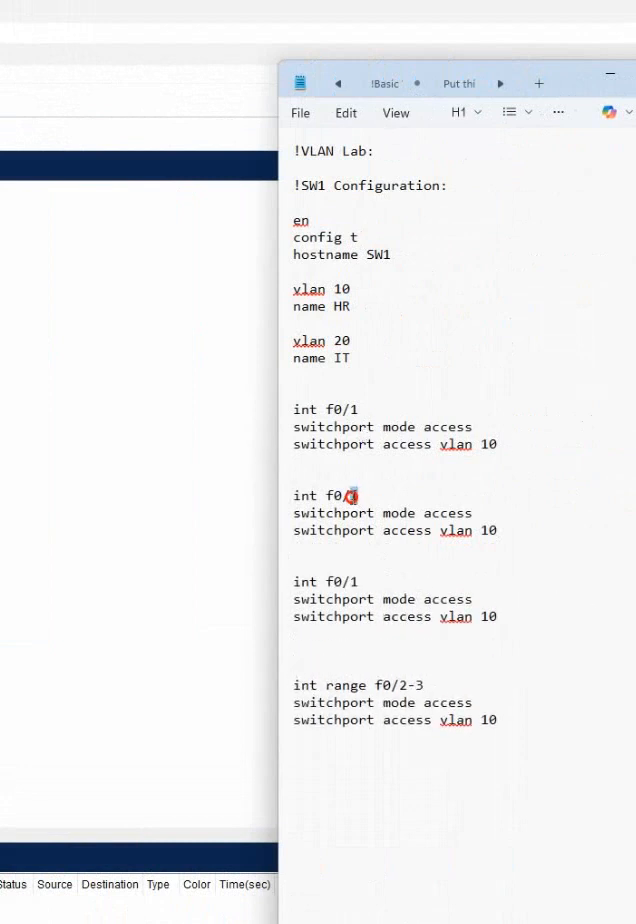
text(/2)
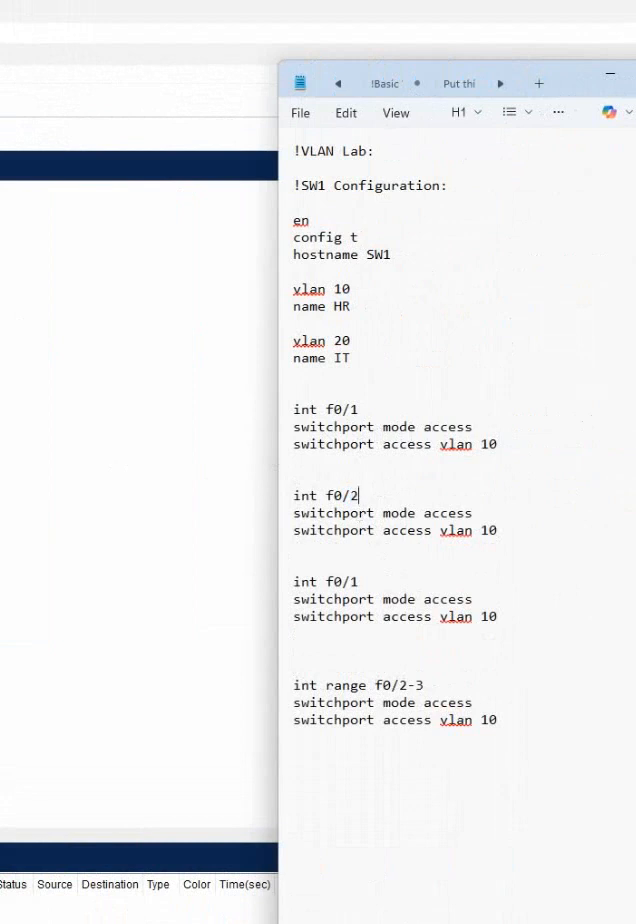